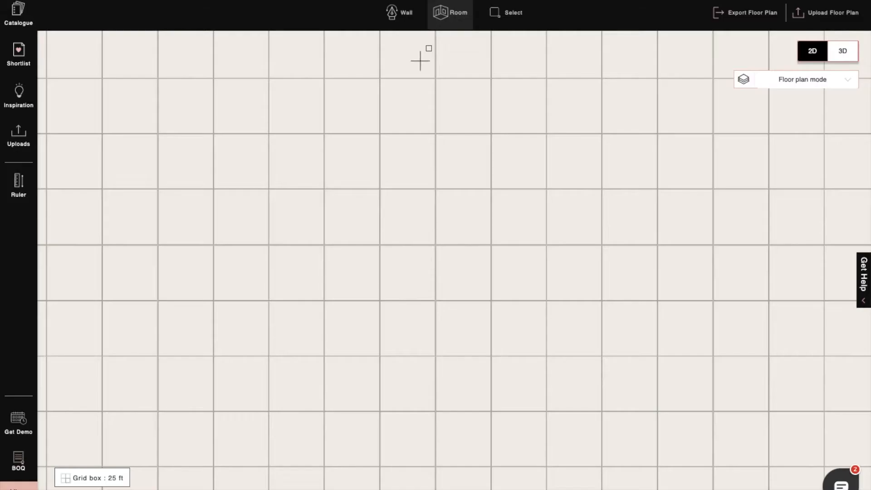
pyautogui.moveTo(325, 134)
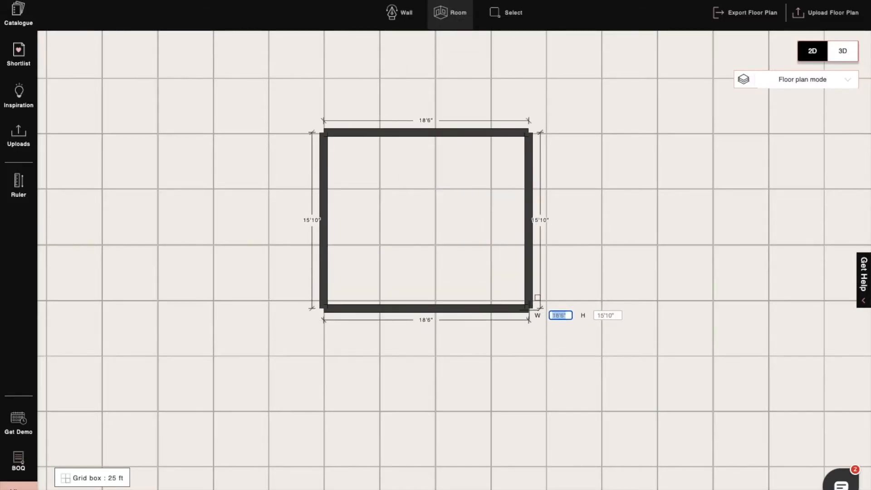
# Draw a 20 by 20 ft square room on the floor plan and select one of its walls
pyautogui.write('20')
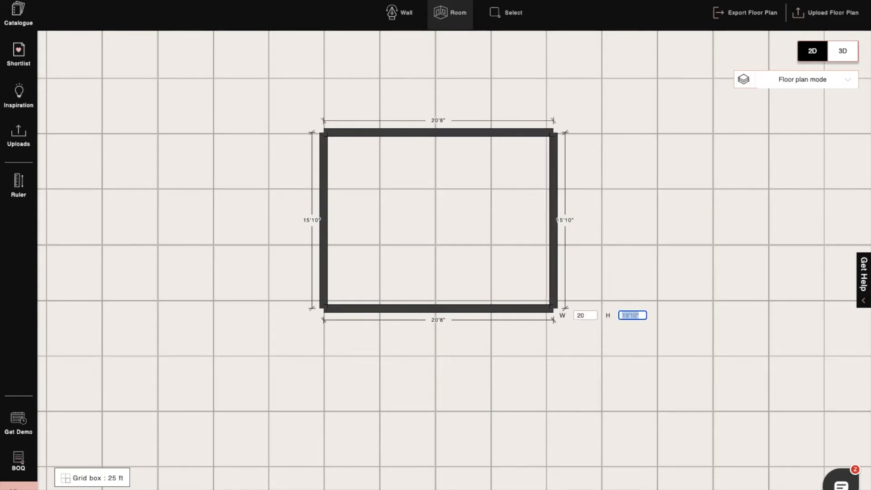
pyautogui.write('20')
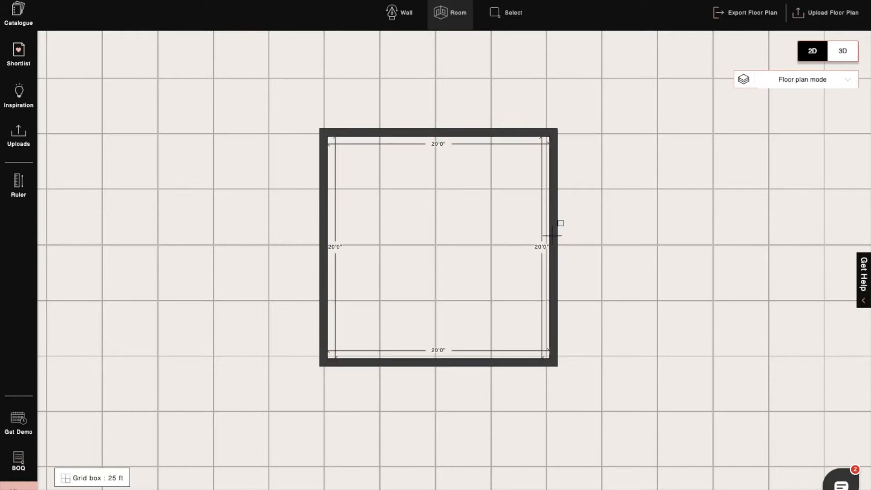
pyautogui.click(843, 51)
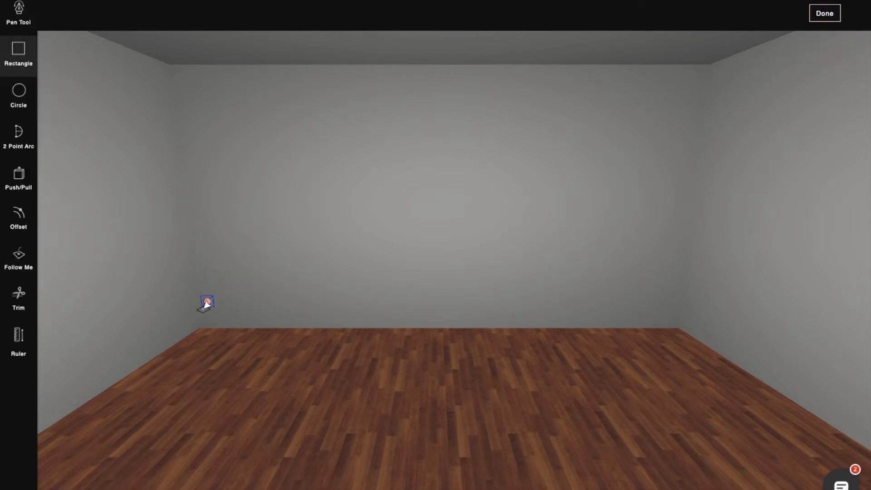
# Choose the back wall as the surface to edit in 3D shape-modeling mode
pyautogui.click(206, 303)
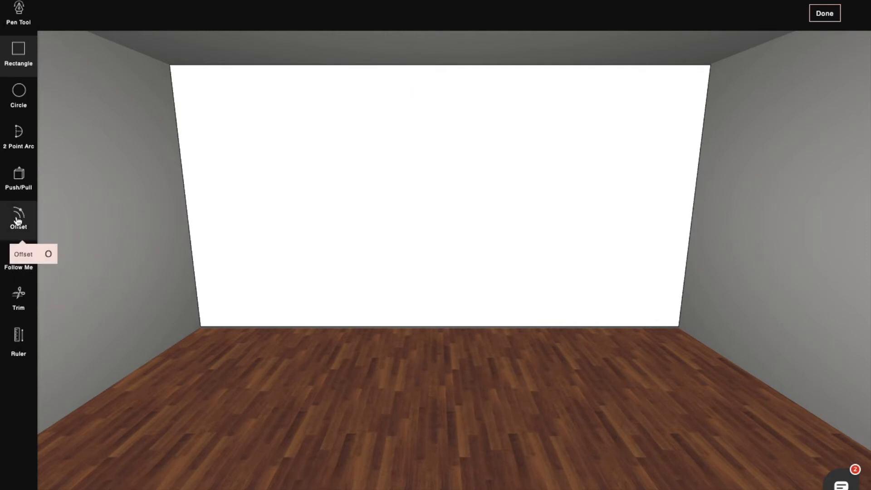
# Offset a single line 0'5" above the back wall's bottom edge
pyautogui.click(18, 219)
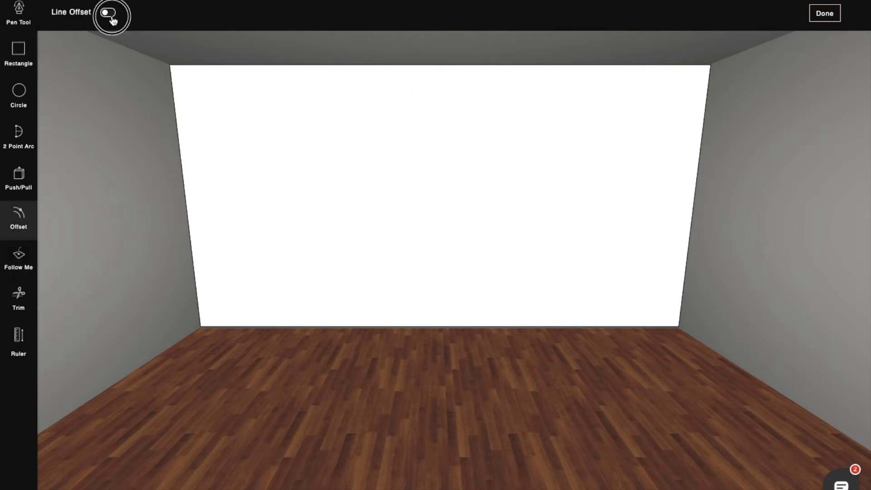
pyautogui.click(108, 12)
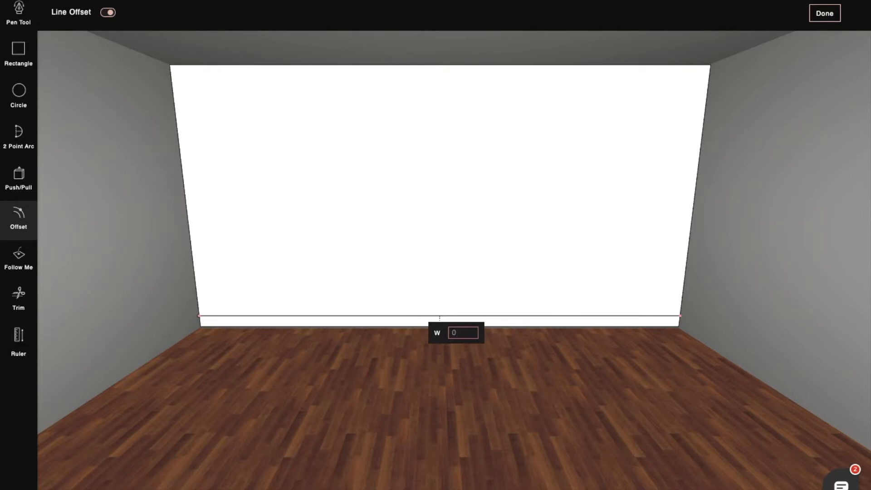
pyautogui.write('0\'5"')
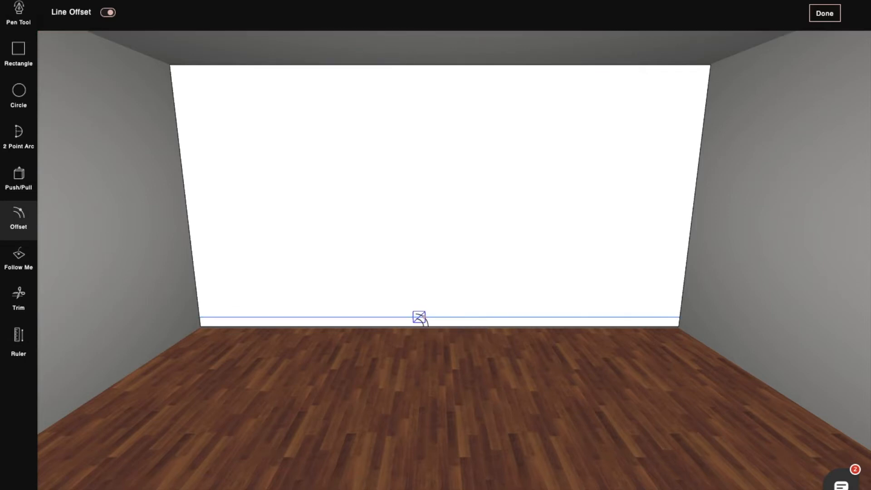
pyautogui.moveTo(277, 235)
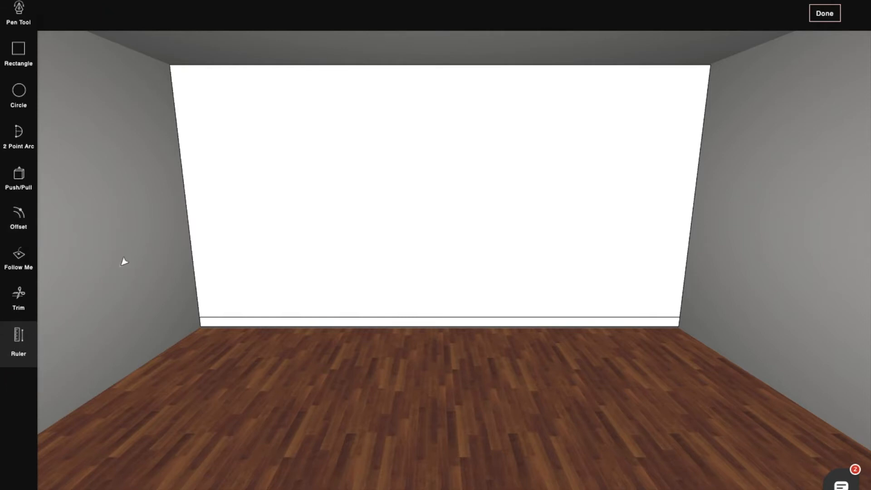
pyautogui.moveTo(191, 226)
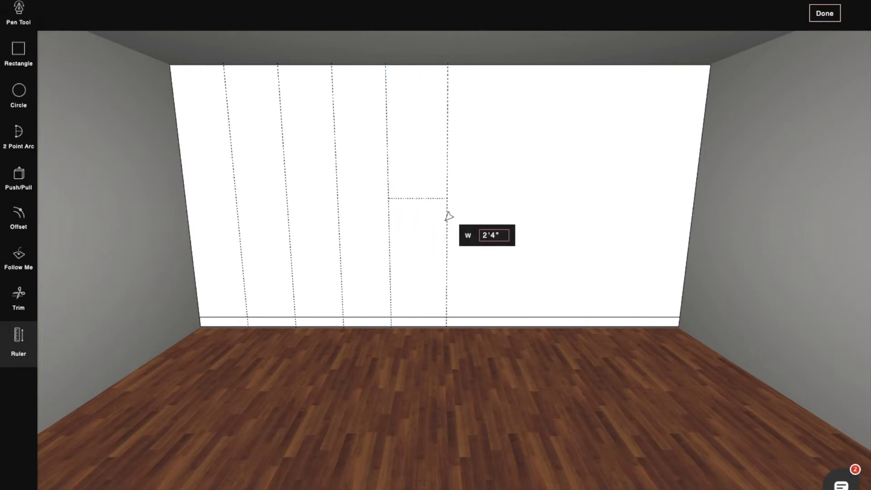
pyautogui.moveTo(497, 213)
pyautogui.write('2')
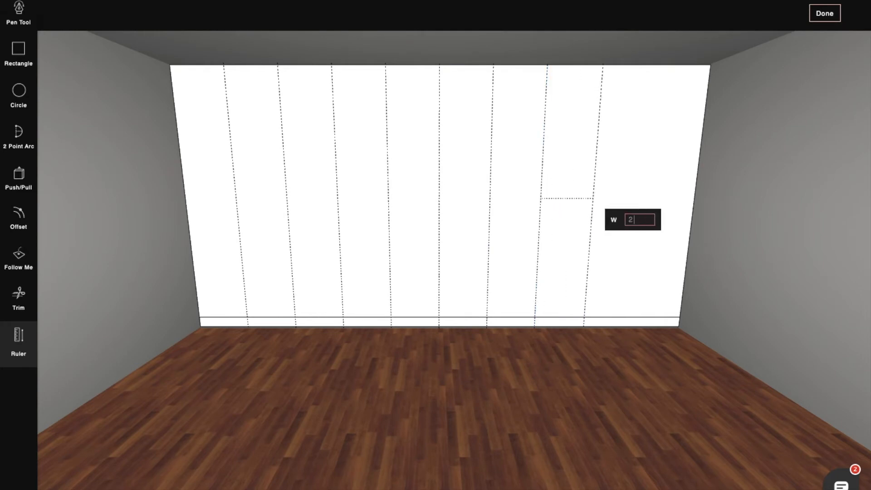
# Lay out vertical ruler guide lines spaced 1'6" across the back wall
pyautogui.write('1\'6"')
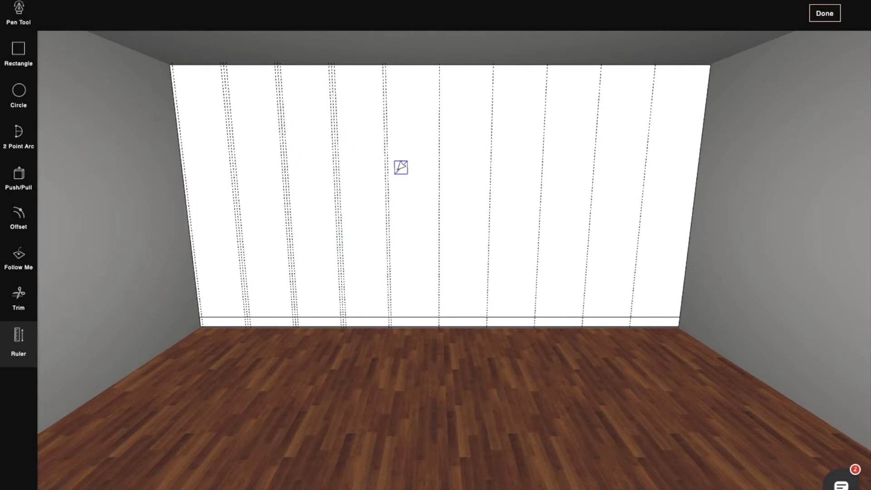
pyautogui.moveTo(440, 166)
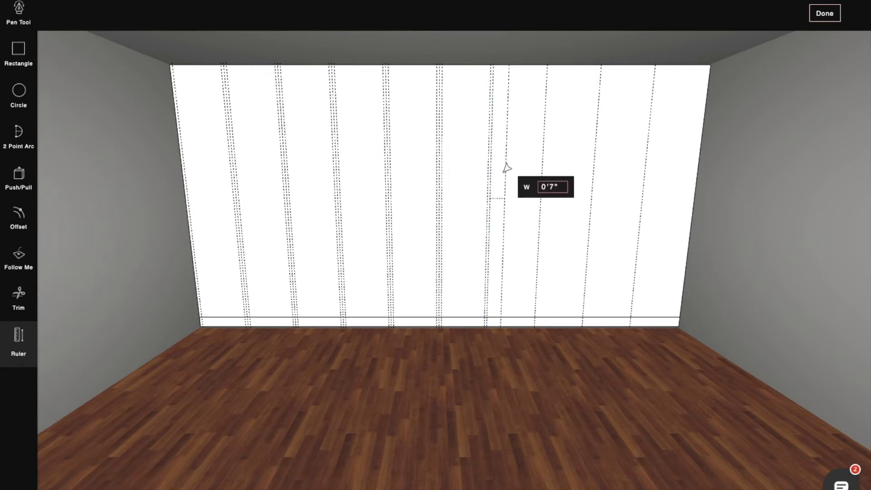
# Offset a second guide 1 inch beside each vertical guide to form the panel grid
pyautogui.write('1')
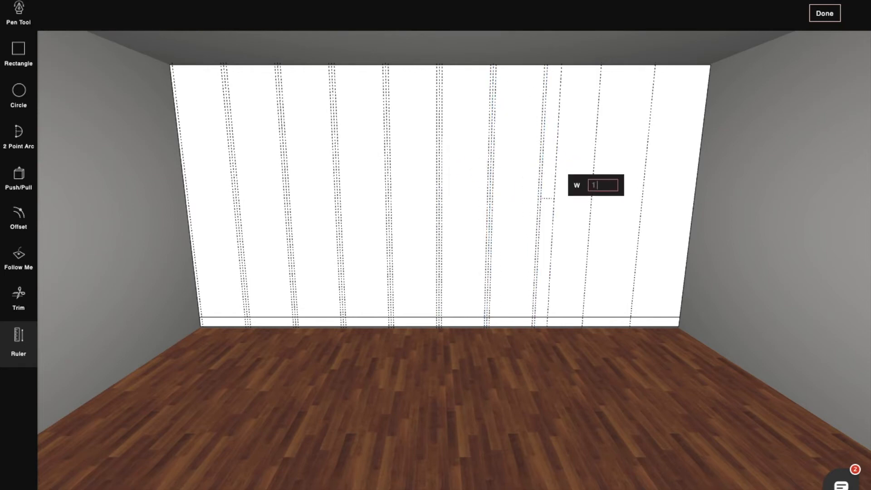
pyautogui.press('Return')
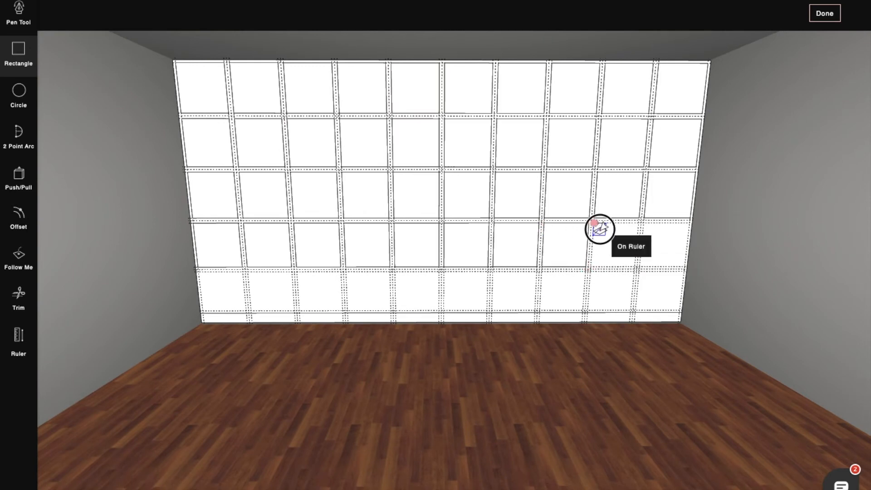
pyautogui.moveTo(298, 275)
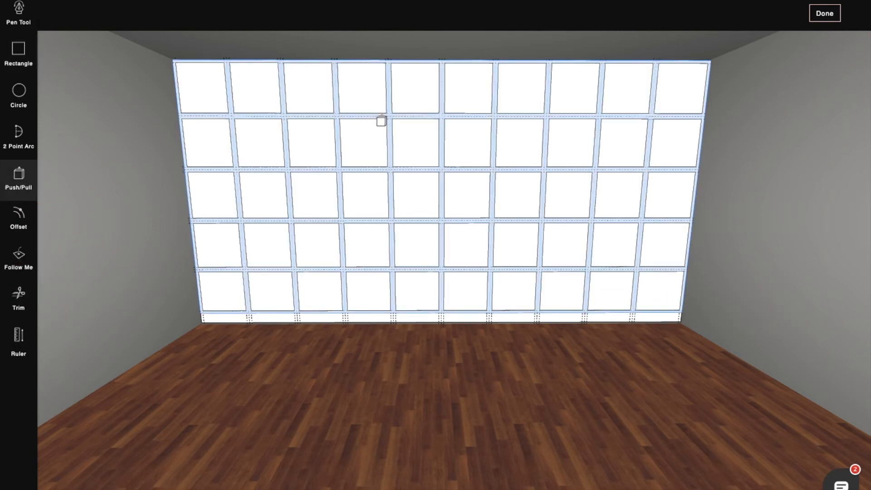
# Push/Pull the border grid outward so the square panels sit recessed
pyautogui.click(380, 120)
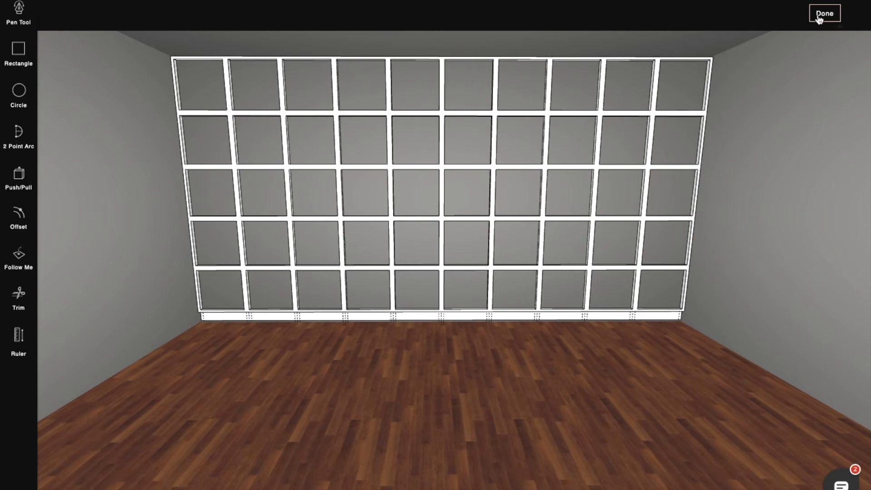
# Finish surface editing and apply Beige White from the Shortlist to frames and inner panels
pyautogui.click(825, 12)
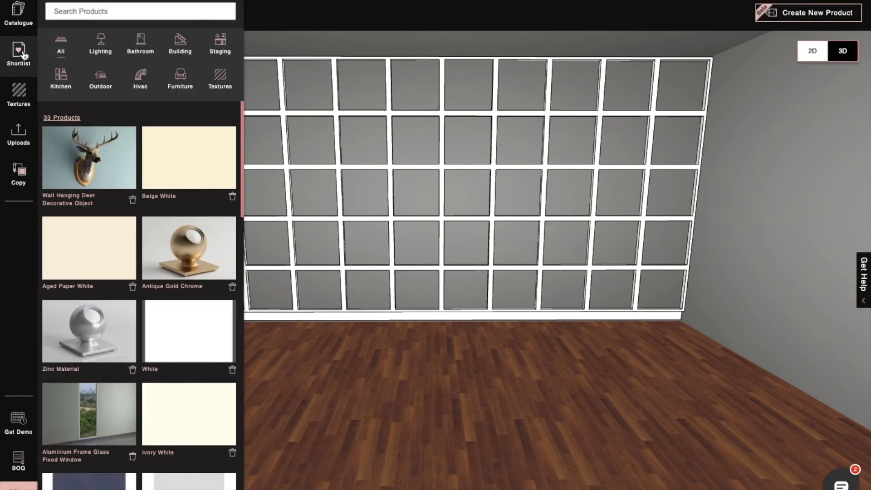
pyautogui.moveTo(165, 164)
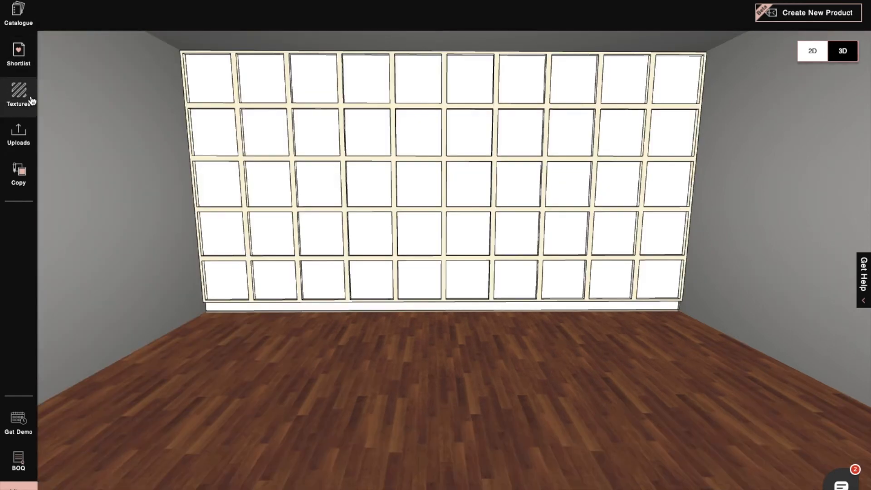
pyautogui.click(18, 95)
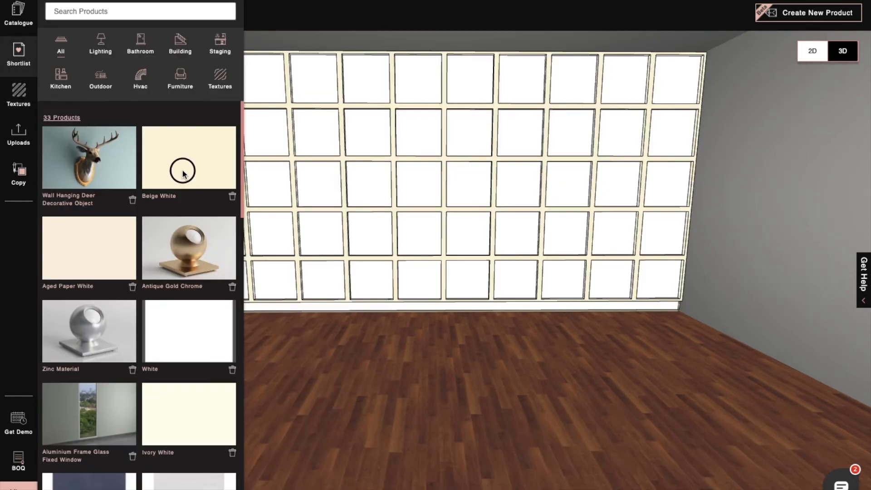
pyautogui.click(188, 157)
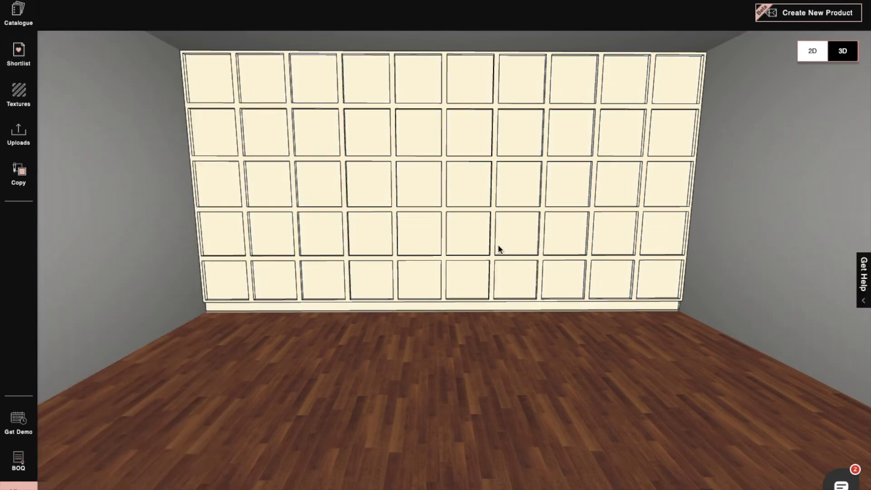
pyautogui.click(18, 13)
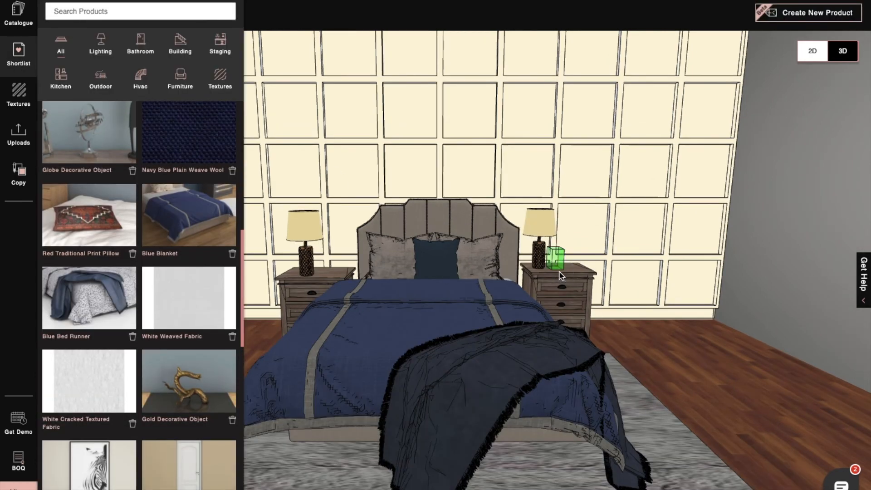
# Place nightstand decor and lamp, and size the cloned deer-head wall decor
pyautogui.click(554, 259)
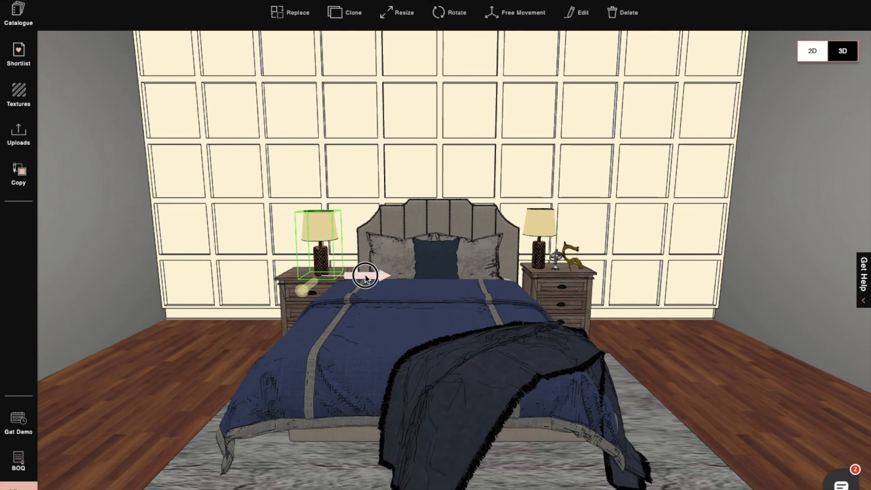
pyautogui.click(18, 12)
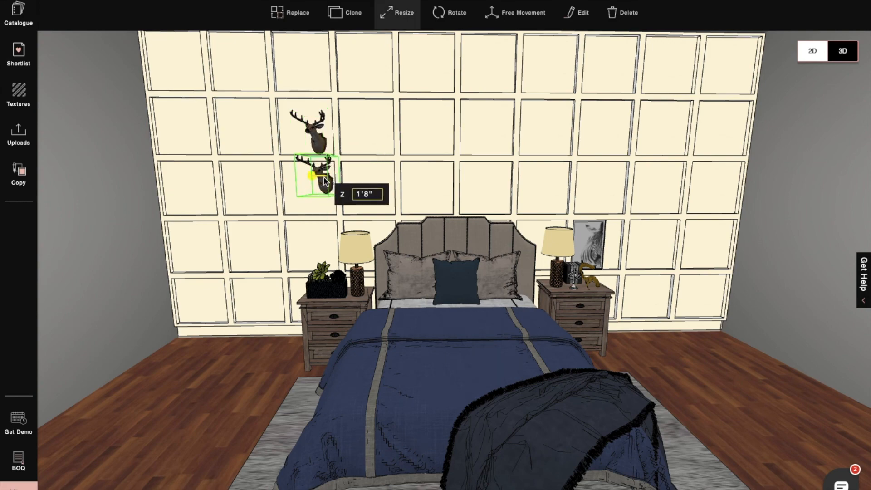
pyautogui.click(18, 14)
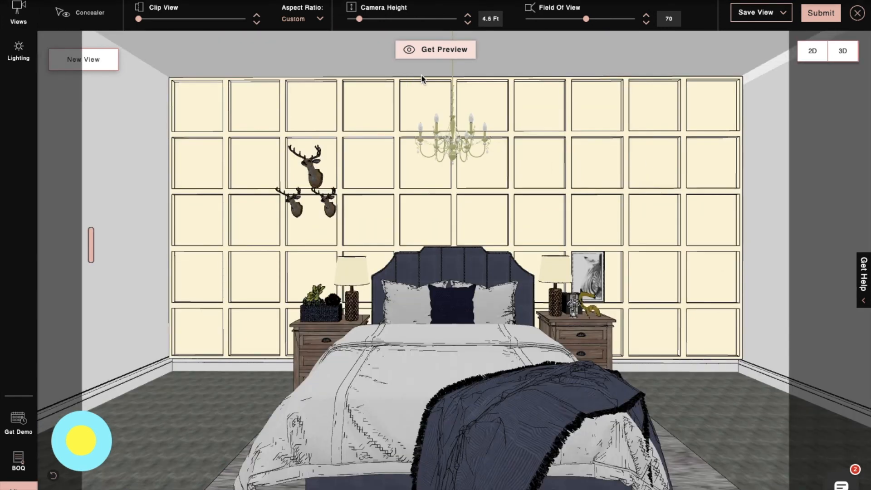
# Generate a rendered preview of the furnished bedroom
pyautogui.click(435, 49)
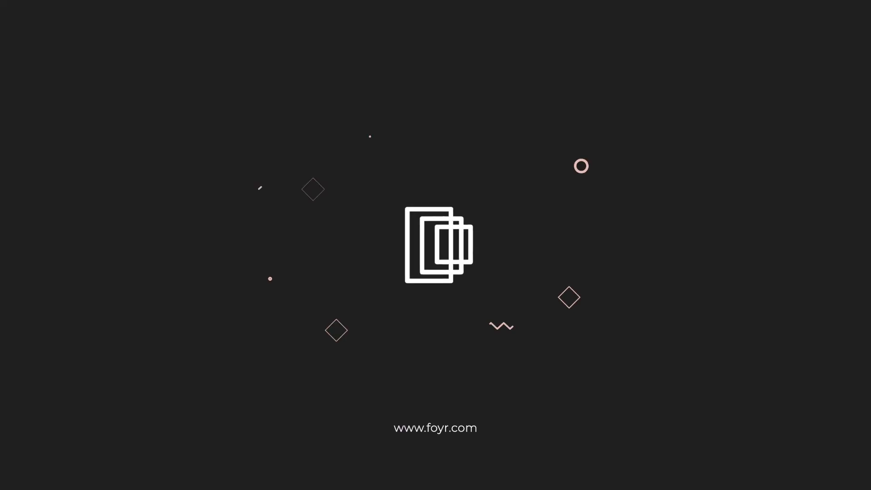